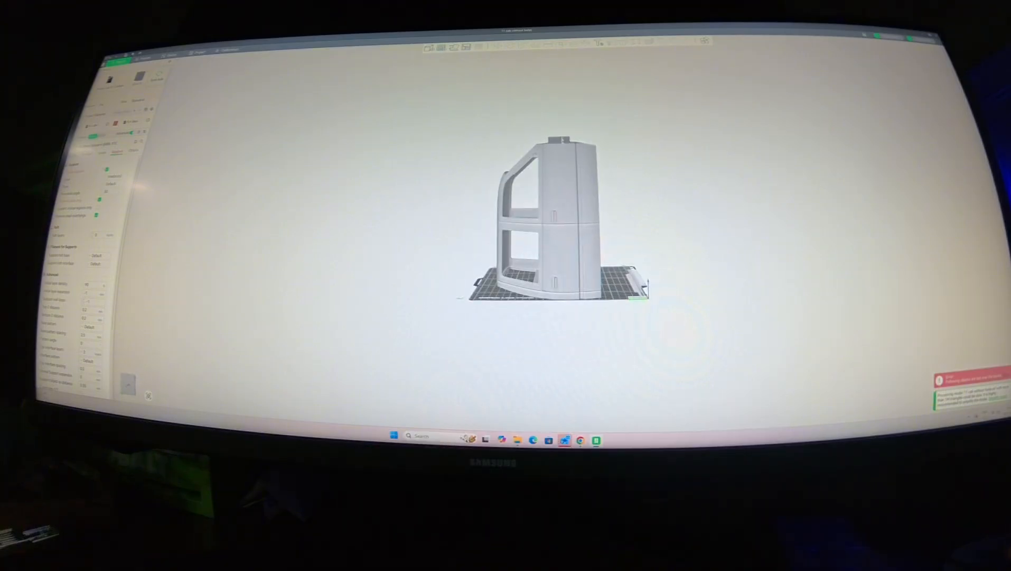
Select the truck cab model on the build plate for cutting
left_click(548, 213)
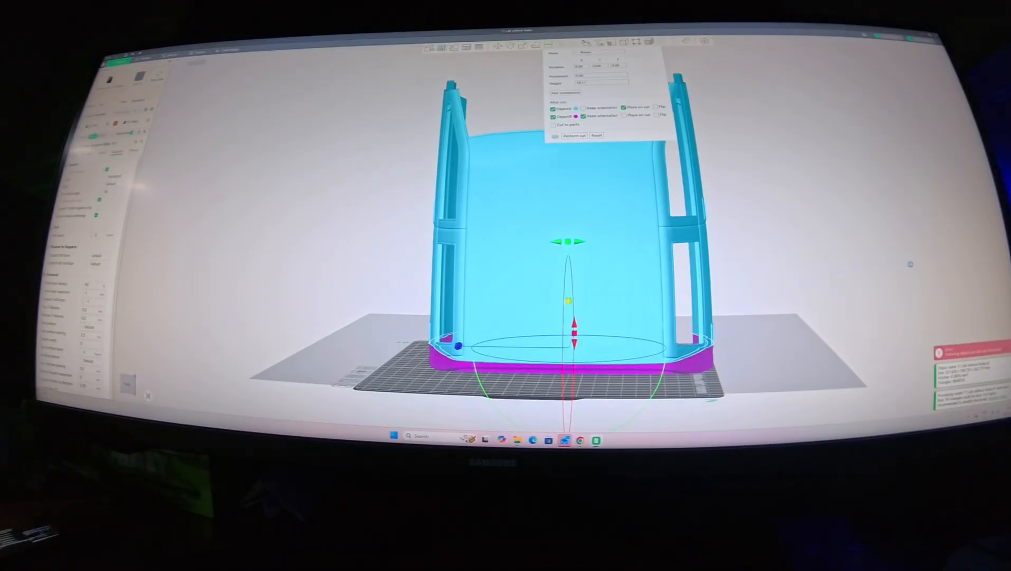
mouse_move(867, 274)
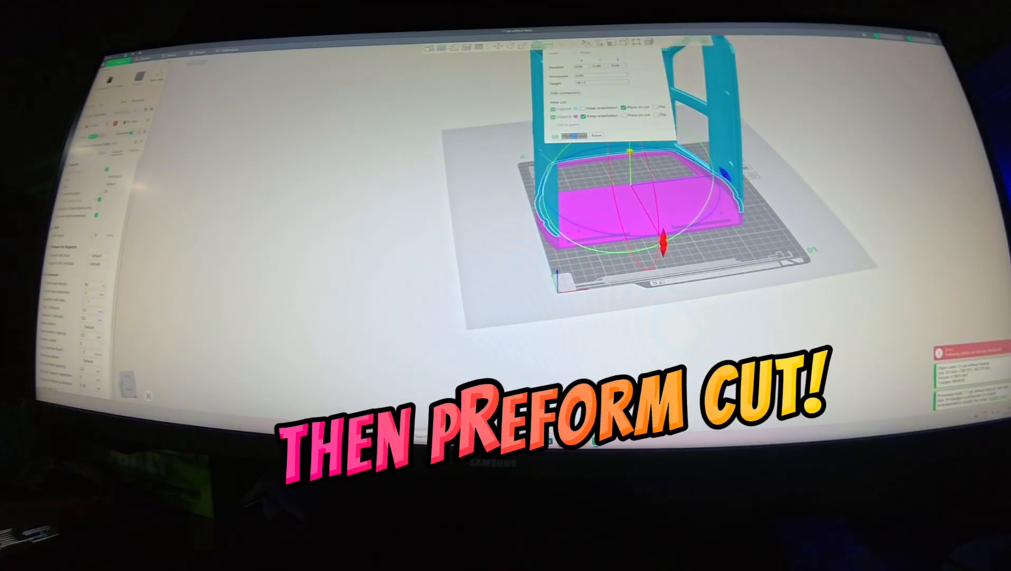
Perform the cut on the truck cab and confirm the warning with Yes
left_click(572, 135)
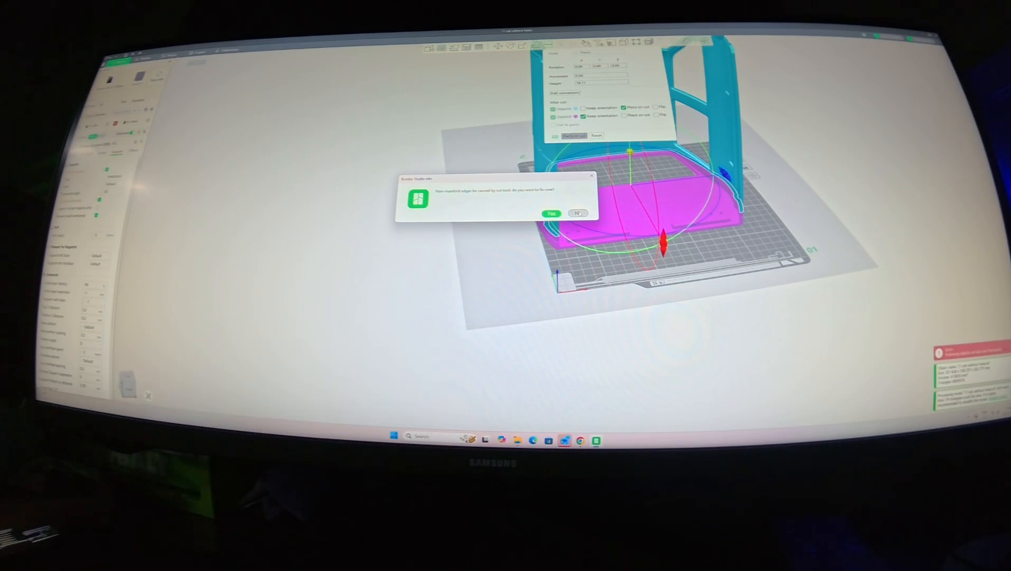
left_click(549, 213)
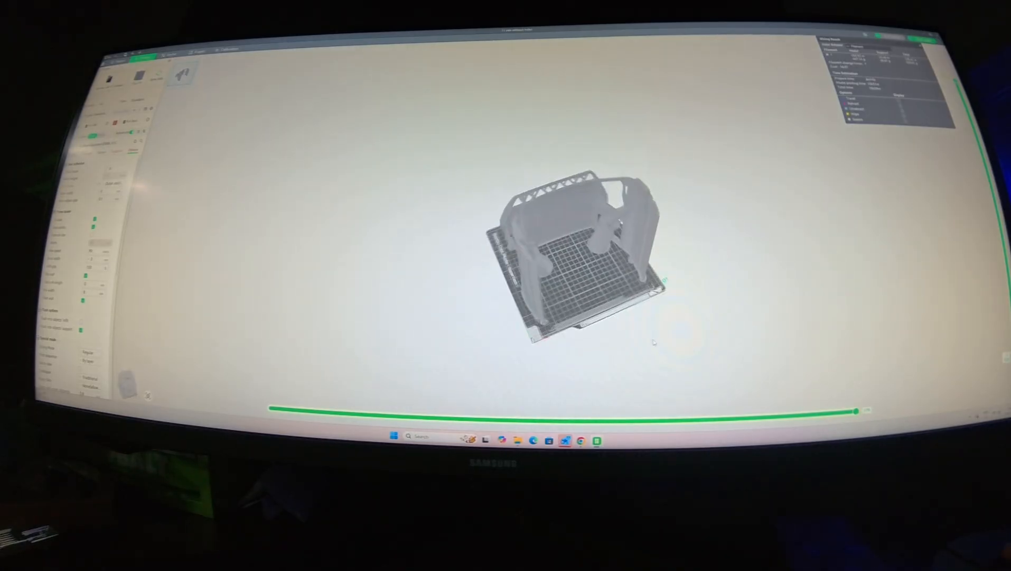
Zoom the preview view of the sliced, supported truck cab
scroll("up", 3)
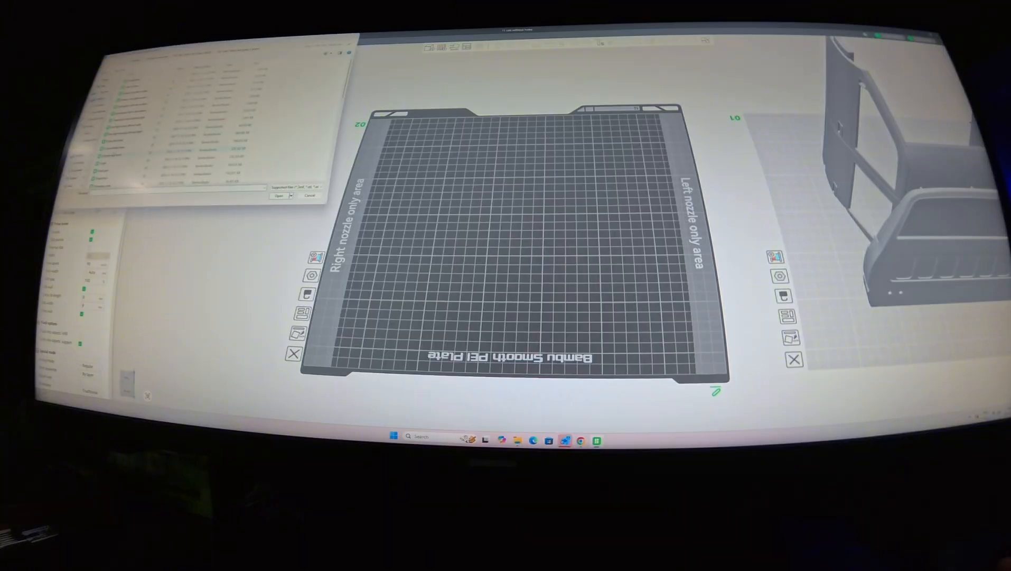
Pick a truck cab model file in the import dialog
left_click(278, 196)
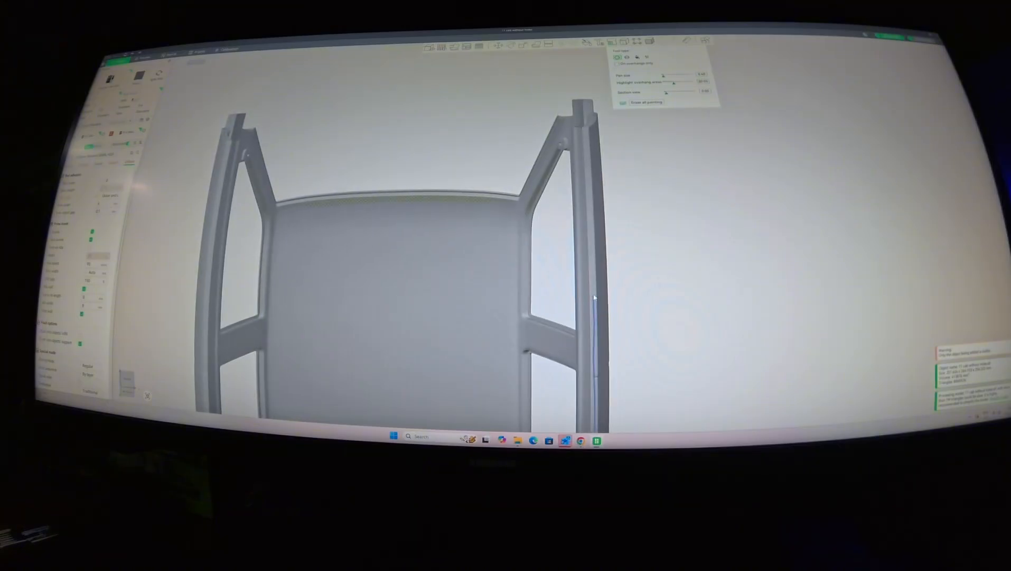
mouse_move(592, 247)
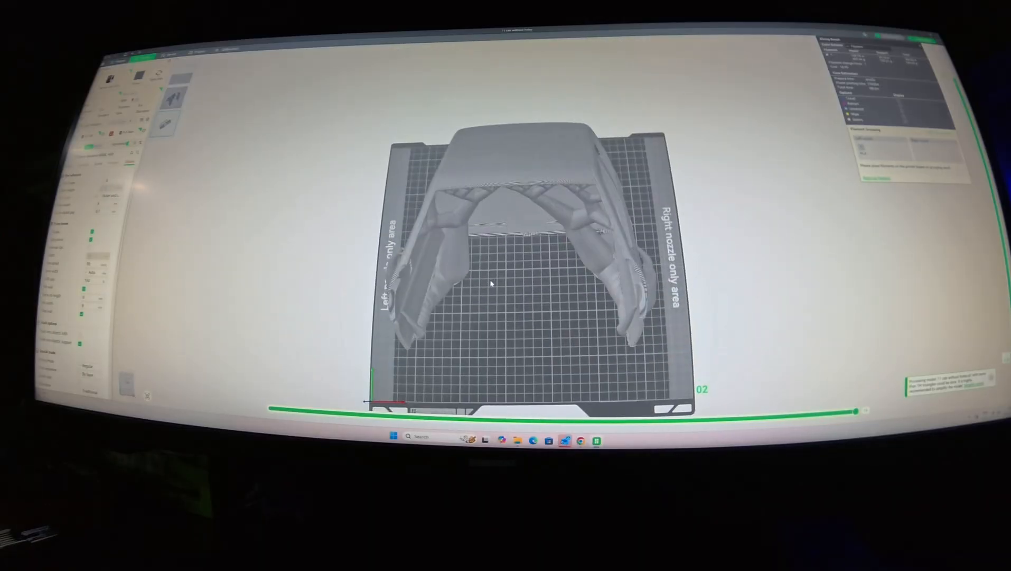
Zoom out on the sliced cab's supported layer preview on plate 02
scroll("down", 3)
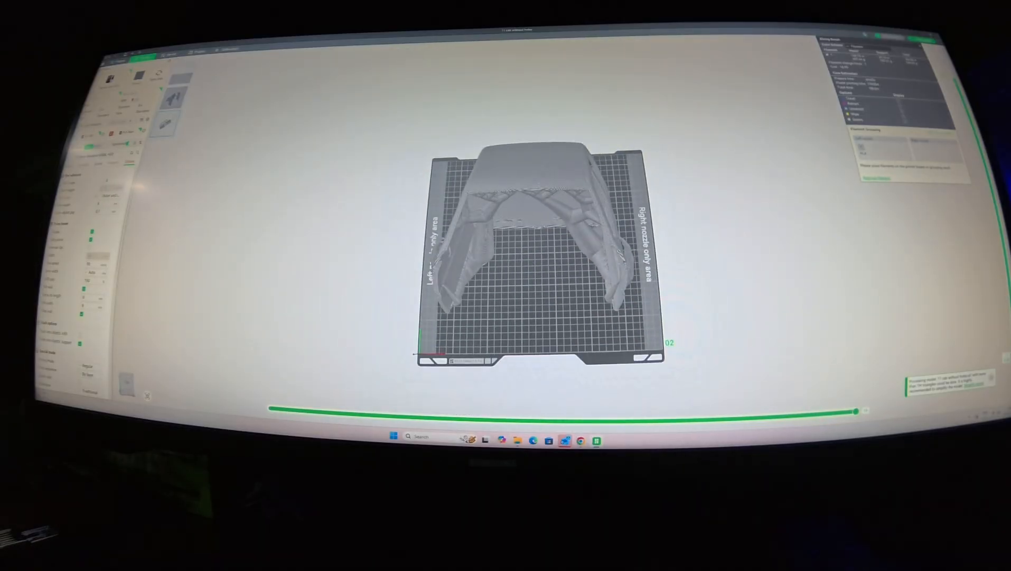